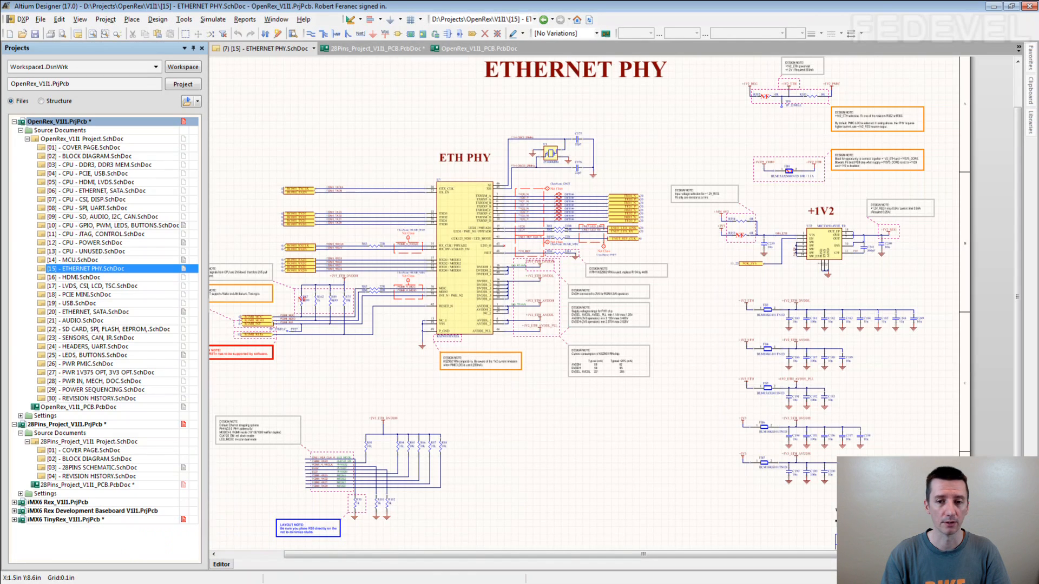
mouse_move(669, 338)
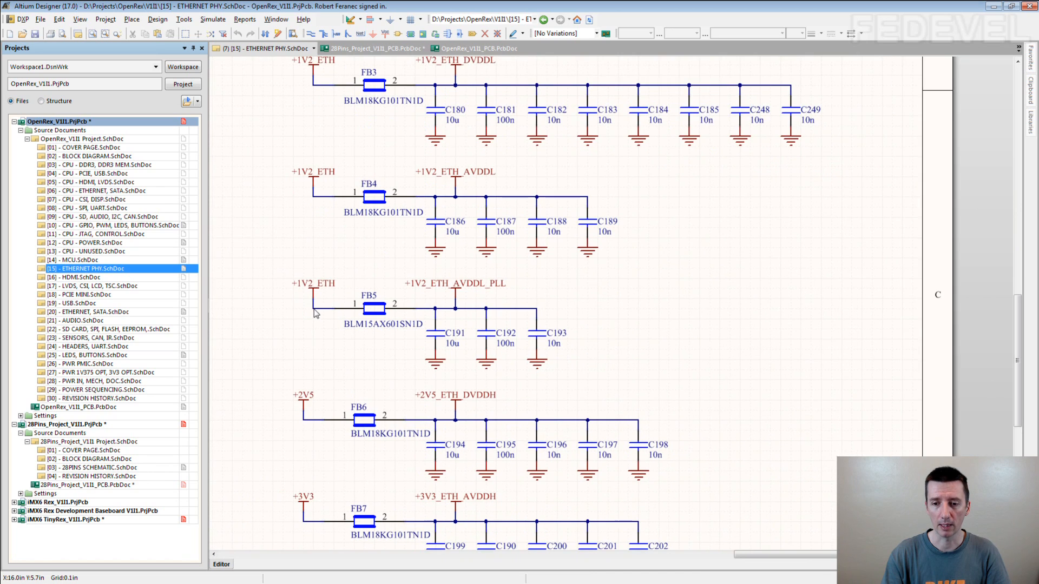
mouse_move(426, 465)
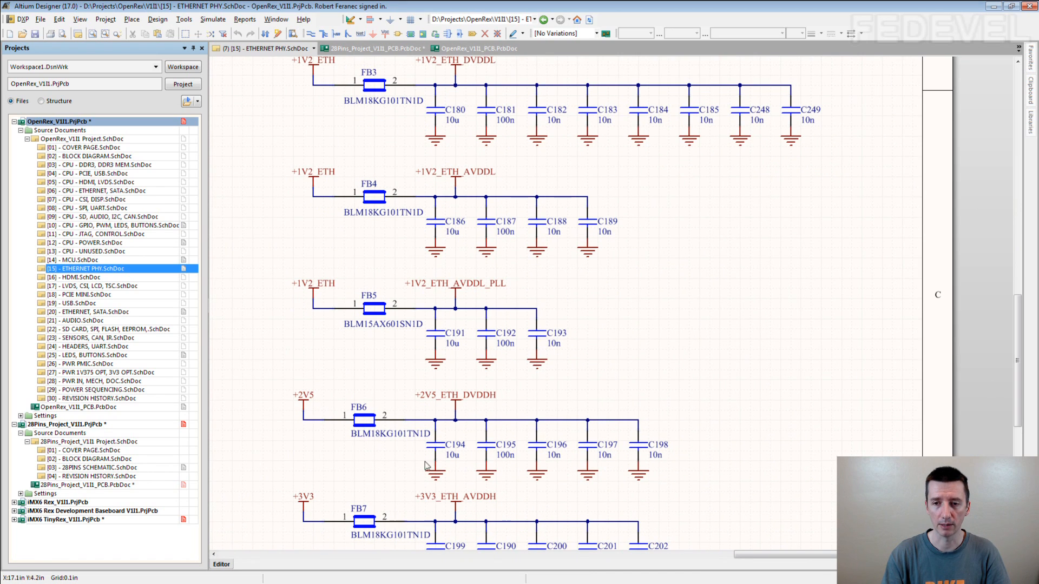
mouse_move(392, 106)
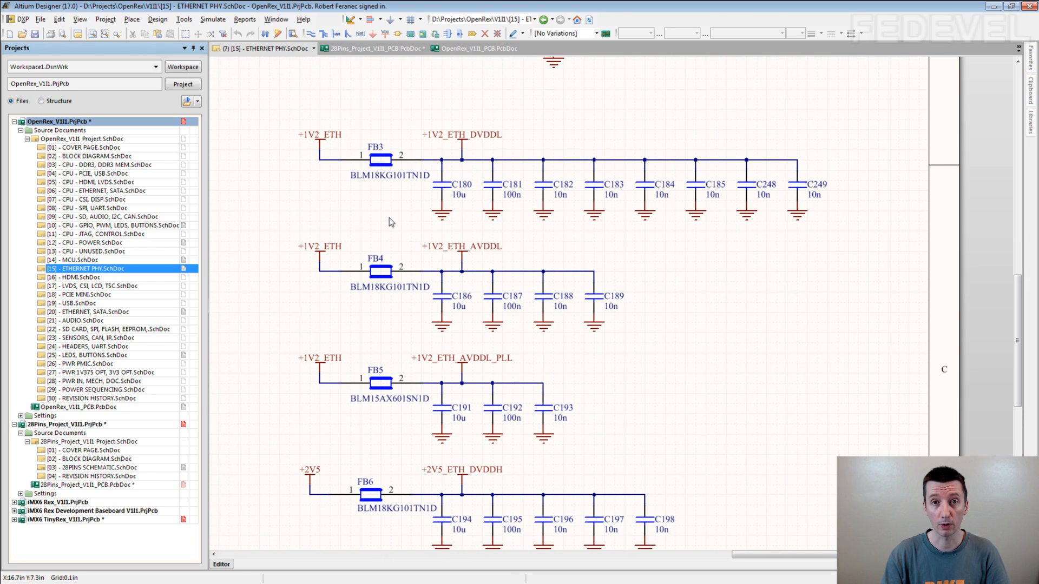
mouse_move(306, 136)
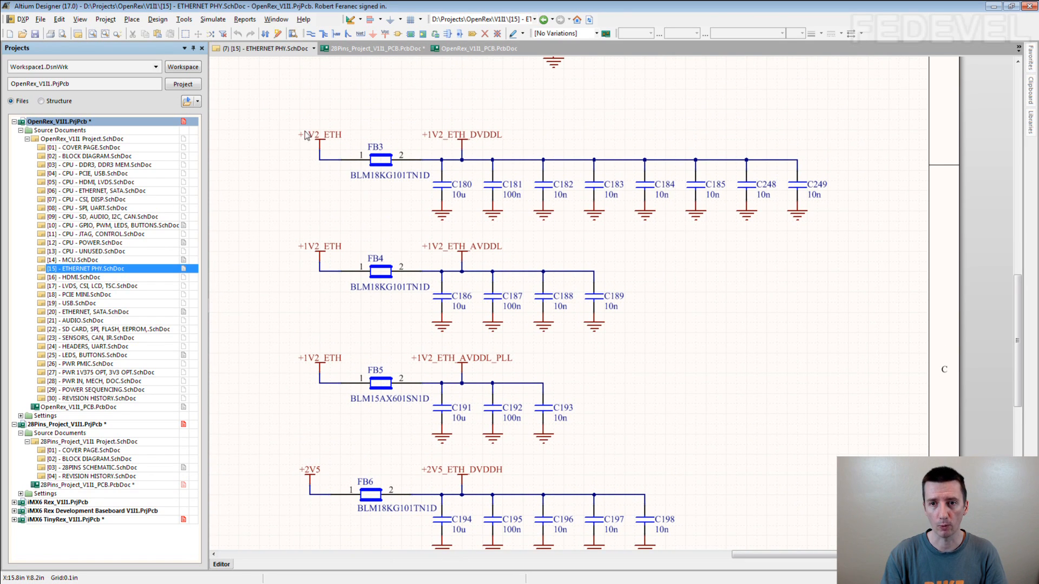
mouse_move(318, 367)
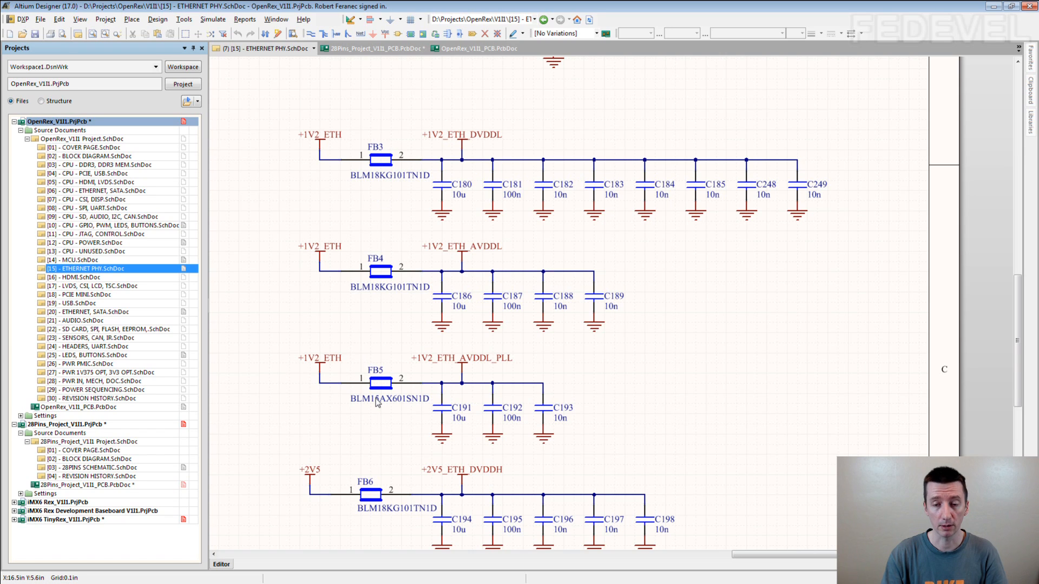
mouse_move(424, 371)
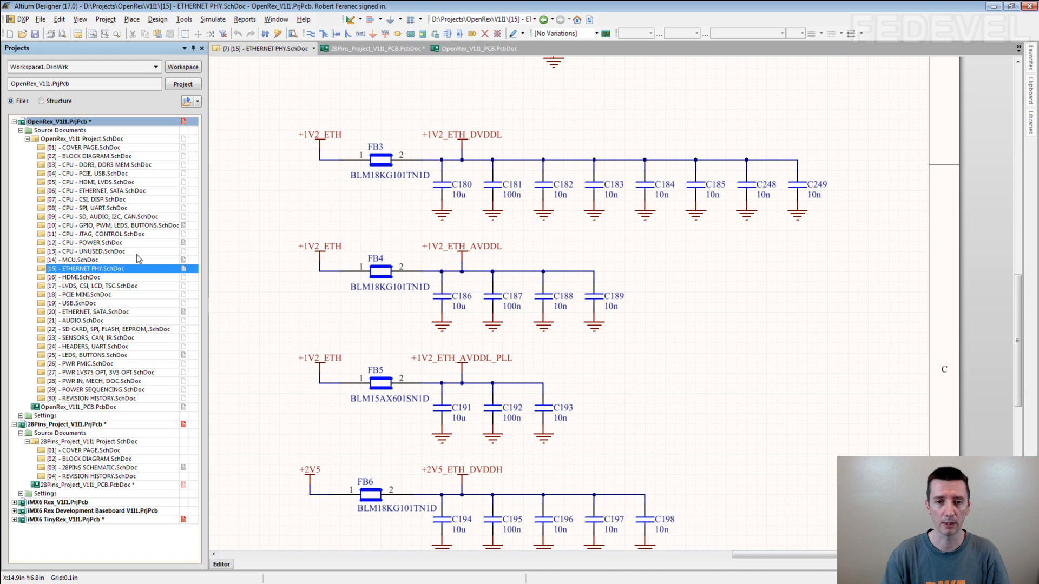
- Switch to the [12] CPU - POWER schematic sheet to compare the NVCC_ENET supply from +2V5
click(87, 242)
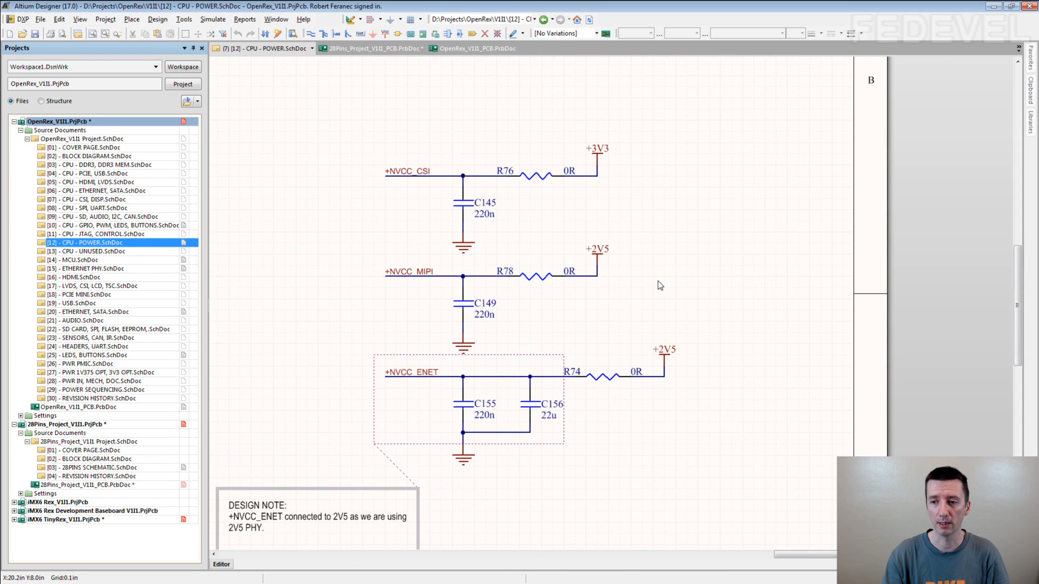
mouse_move(103, 268)
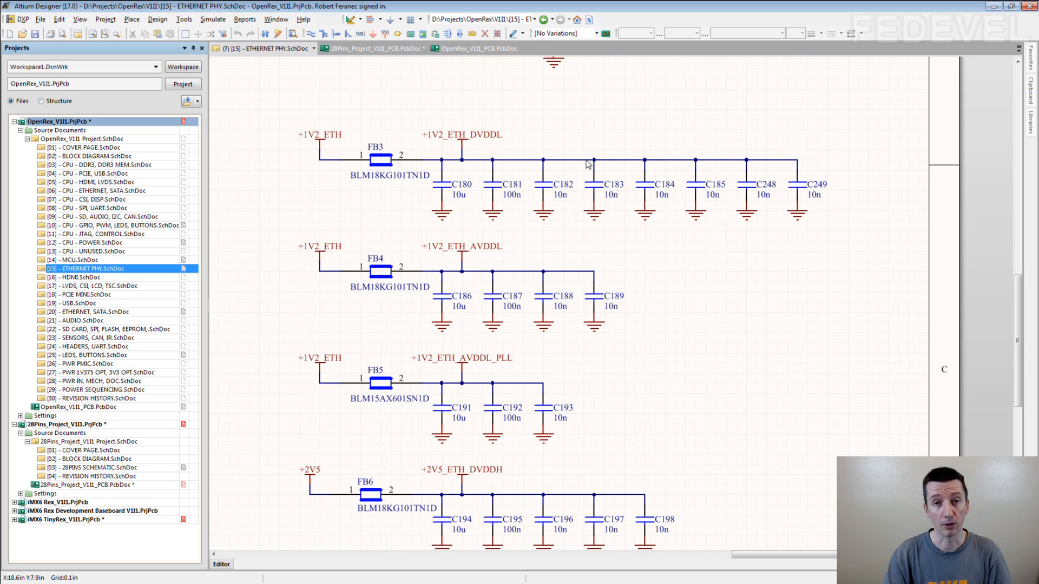
mouse_move(586, 165)
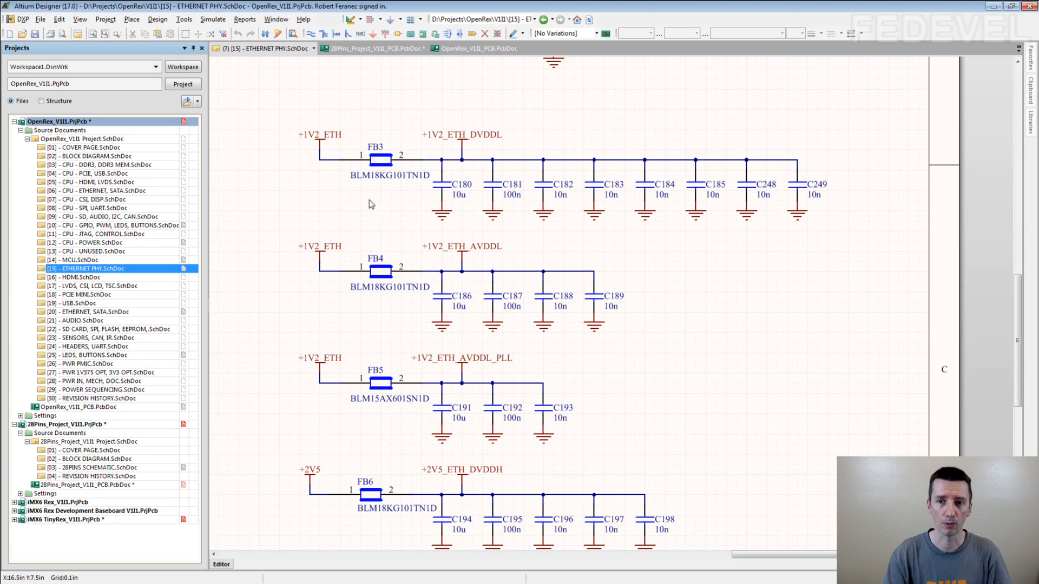
mouse_move(333, 204)
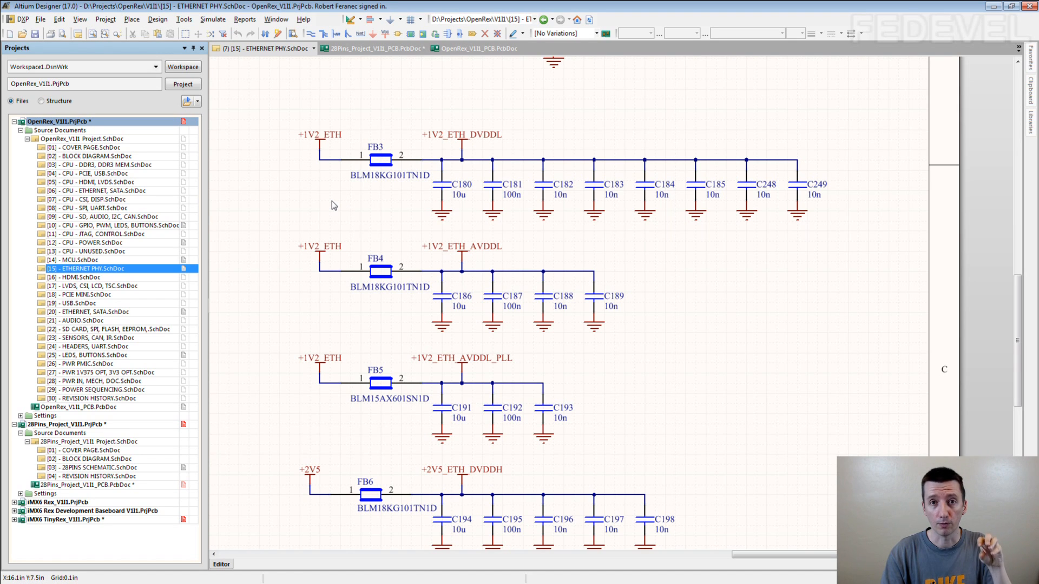
mouse_move(356, 173)
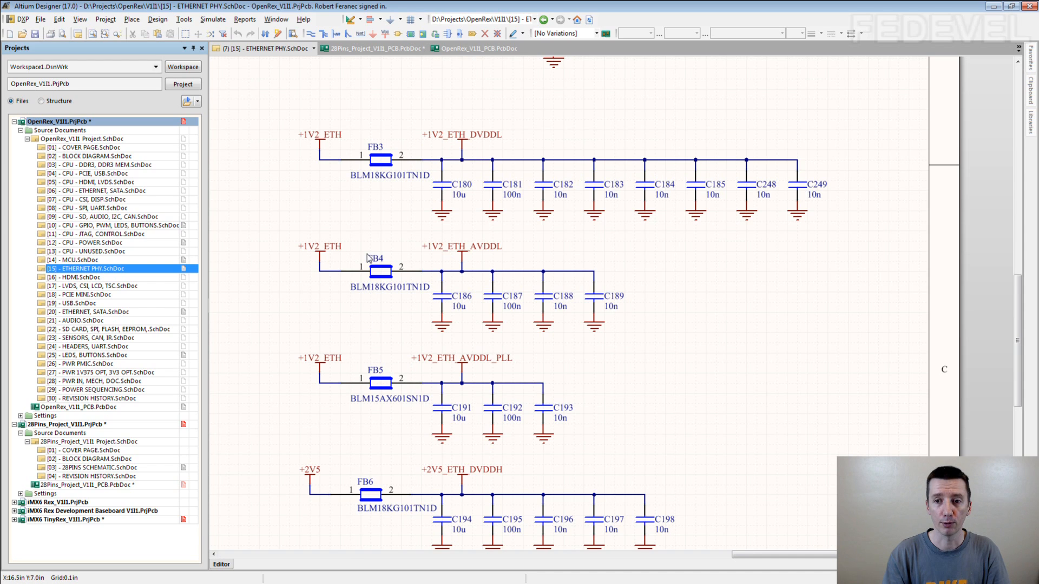
mouse_move(383, 236)
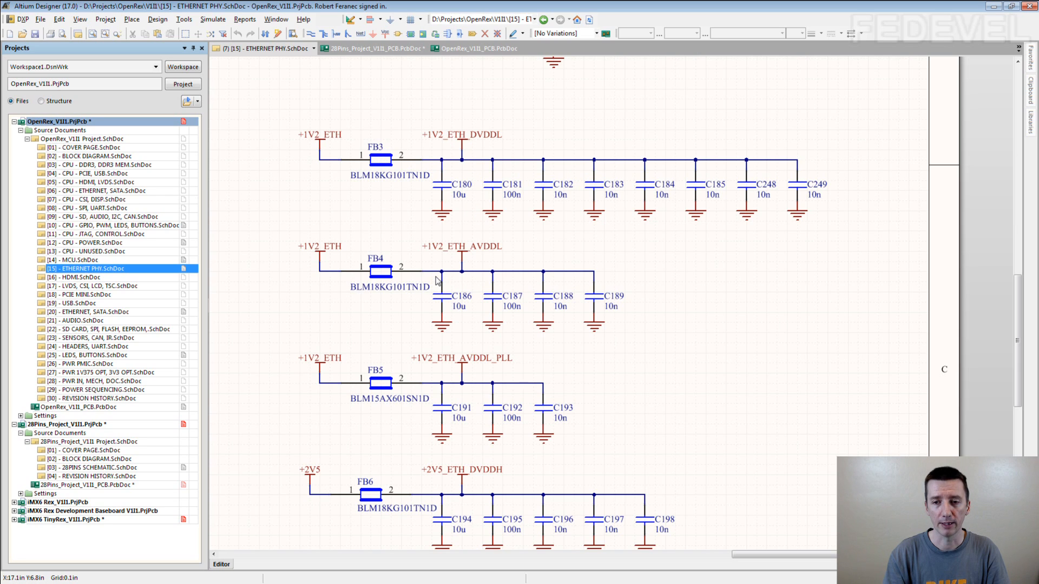
mouse_move(381, 237)
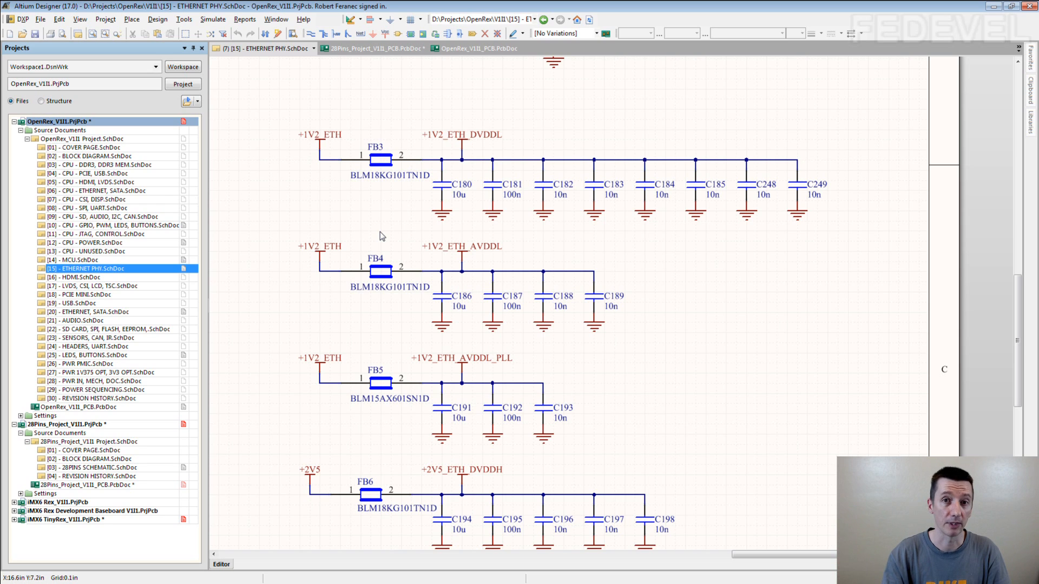
mouse_move(418, 234)
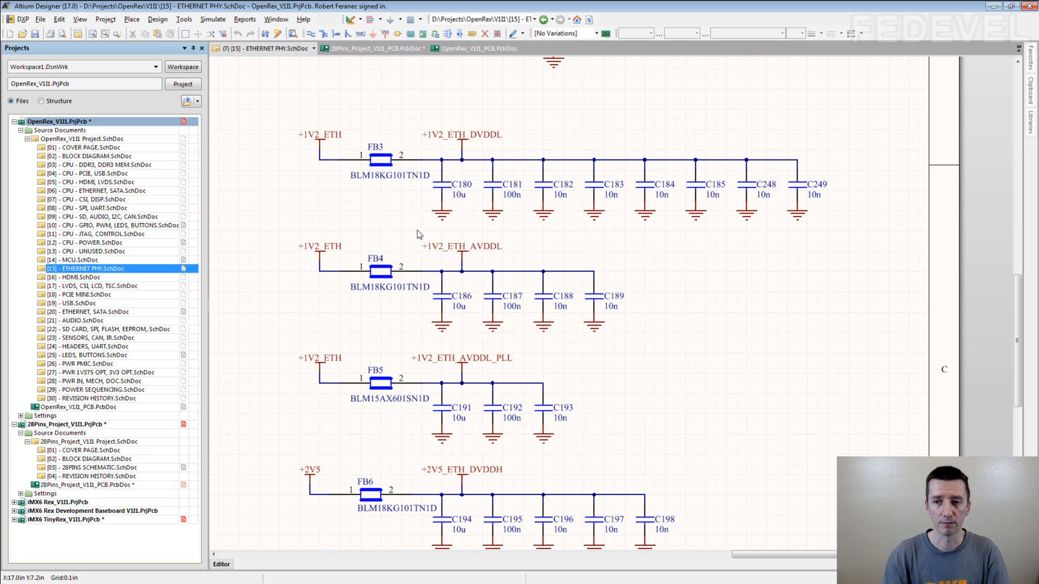
mouse_move(443, 230)
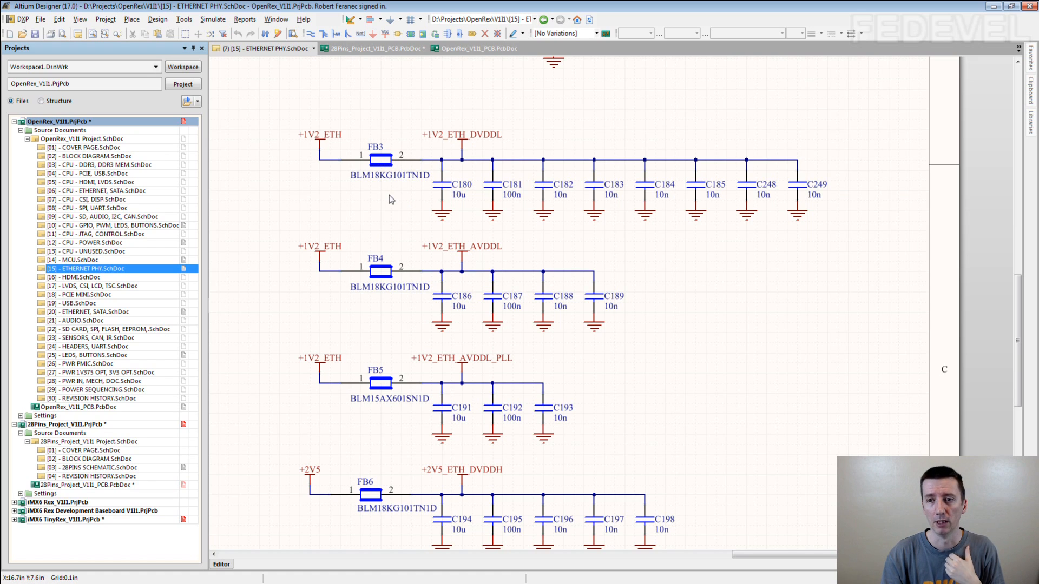
mouse_move(390, 220)
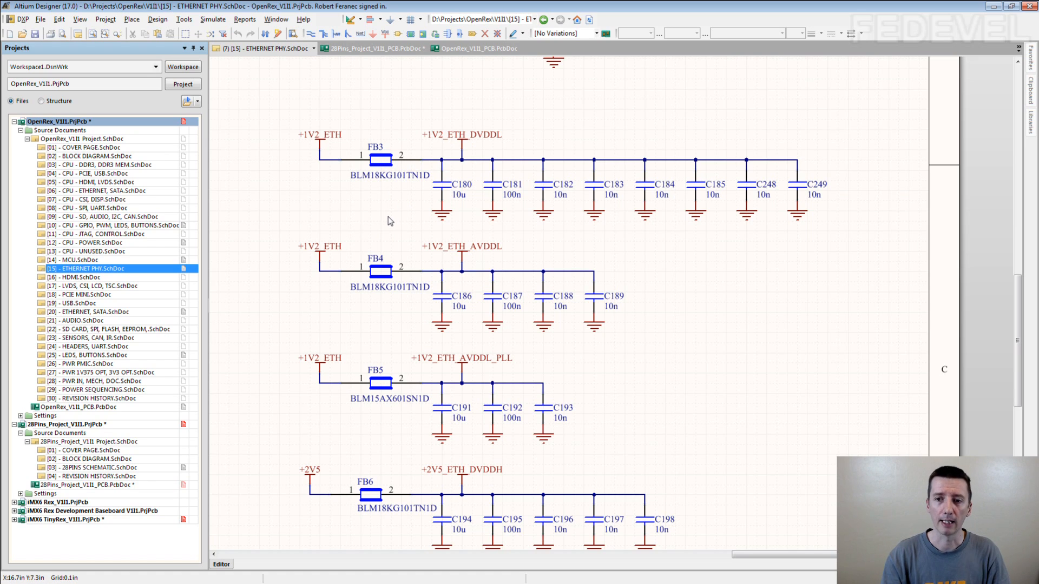